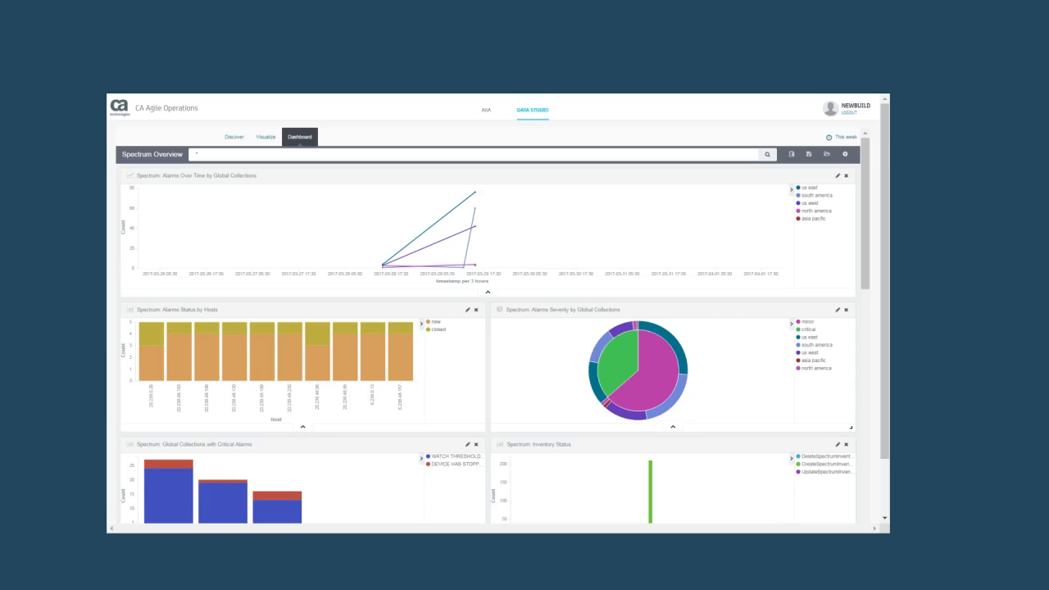
- Scroll down the Spectrum Overview dashboard to look over the alarm panels
scroll("down", 3)
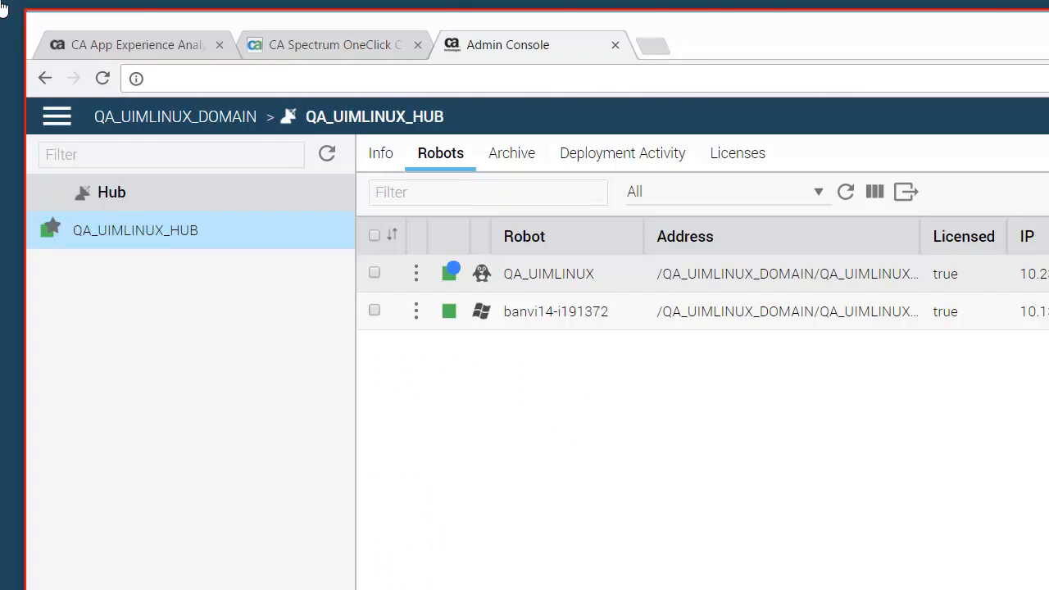
mouse_move(359, 118)
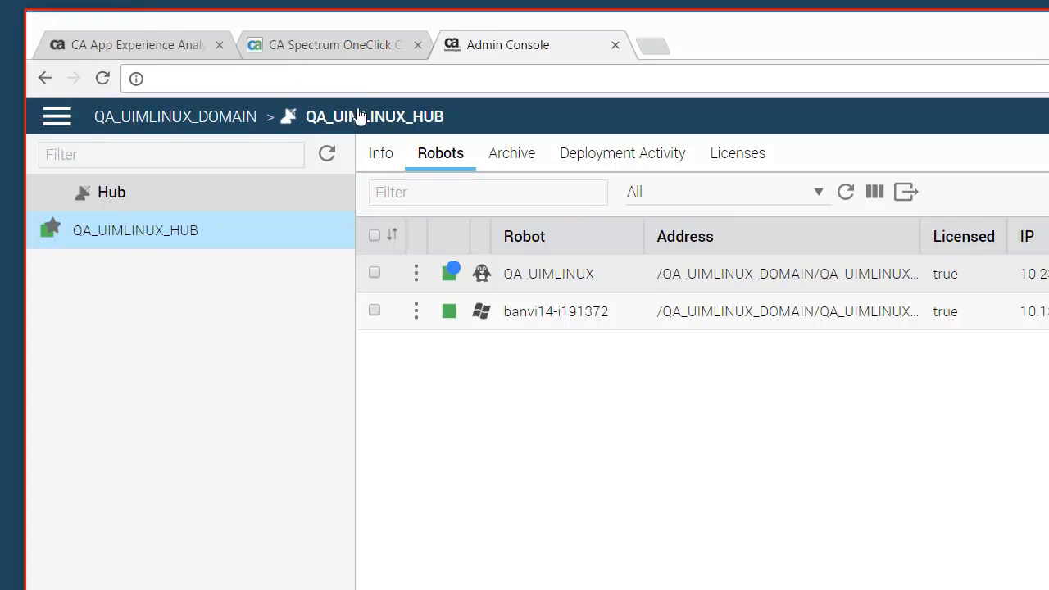
- Select robot QA_UIMLINUX and bring up the actions menu for its log_monitoring_service probe
left_click(548, 273)
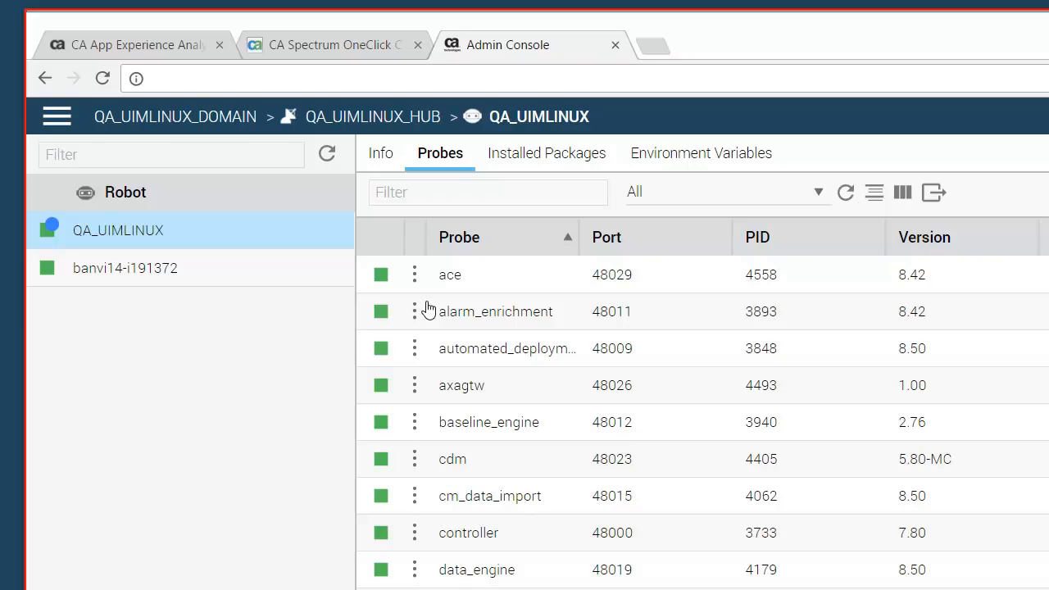
mouse_move(331, 334)
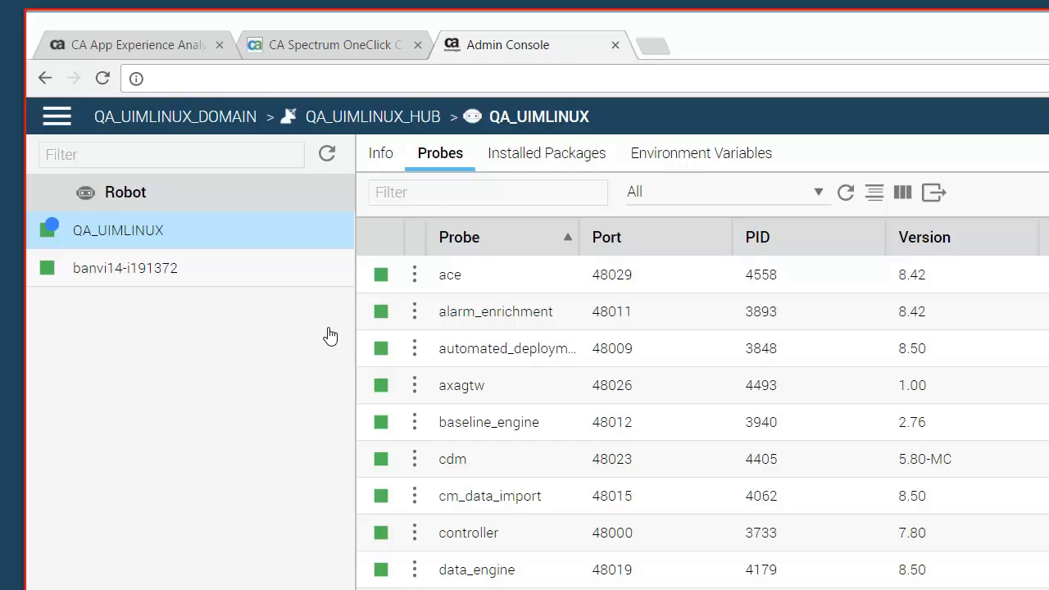
left_click(413, 462)
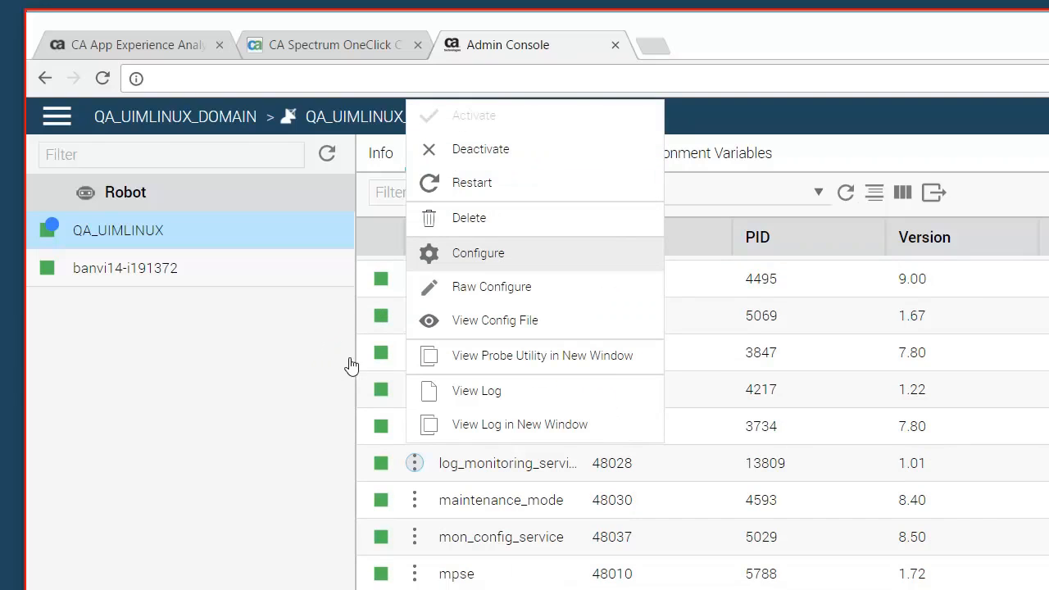
mouse_move(426, 253)
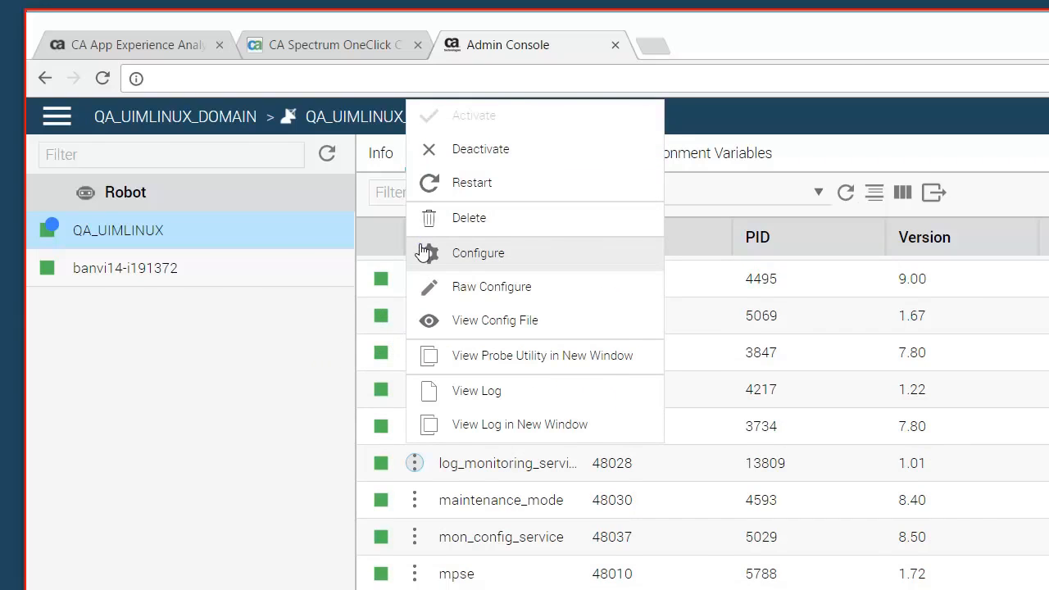
- Choose Configure to open the log_monitoring_service probe configuration window
left_click(478, 253)
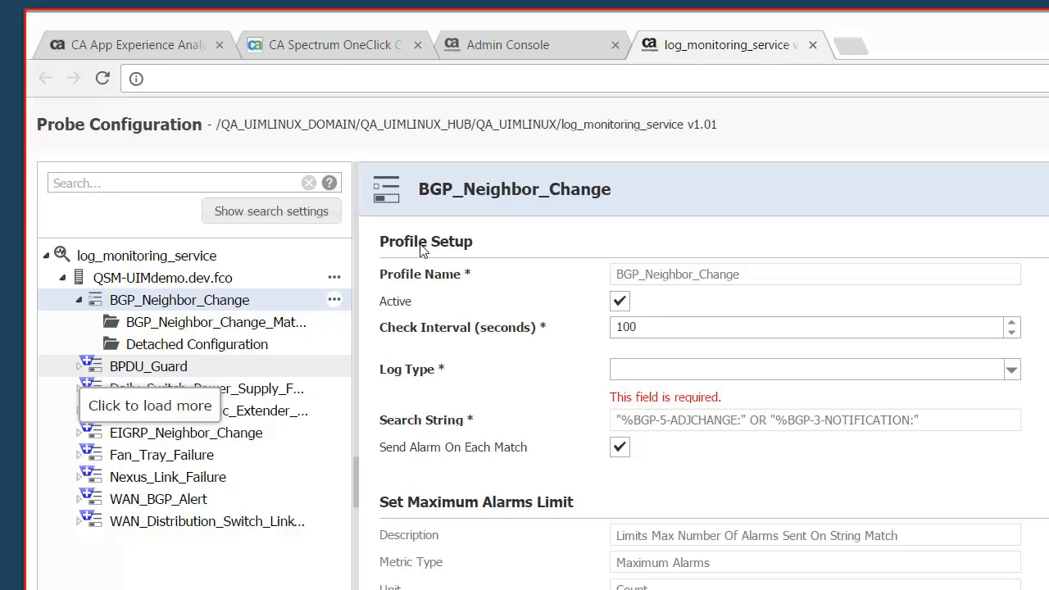
mouse_move(347, 177)
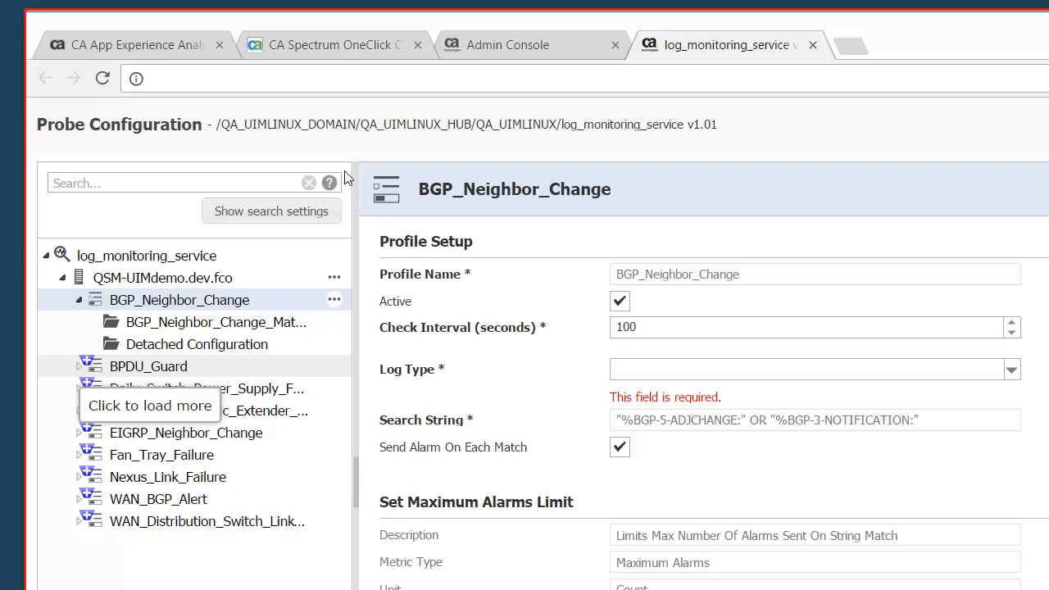
- Select the BGP_Neighbor_Change profile to inspect its Profile Setup and search string
left_click(328, 46)
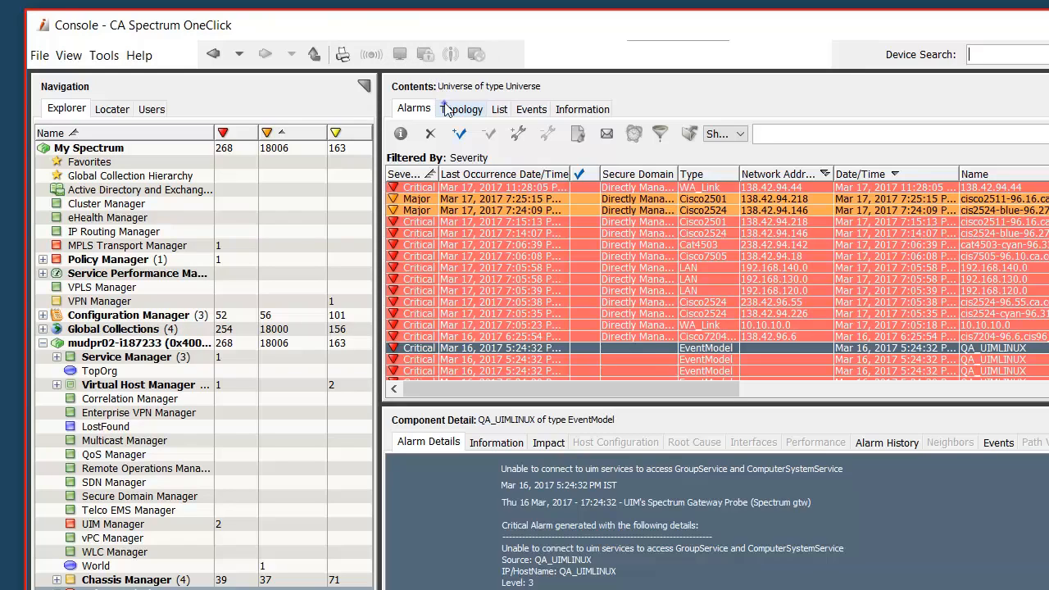
- Switch the Contents pane to the Topology view centered on cis7606-96.36
left_click(461, 109)
type("138.42.94.89")
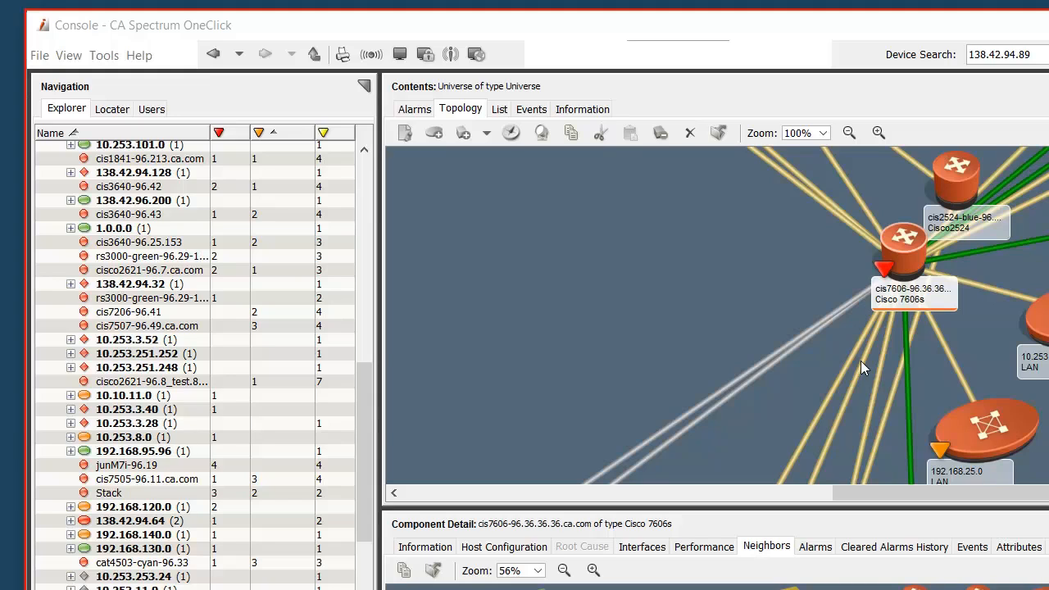
mouse_move(870, 324)
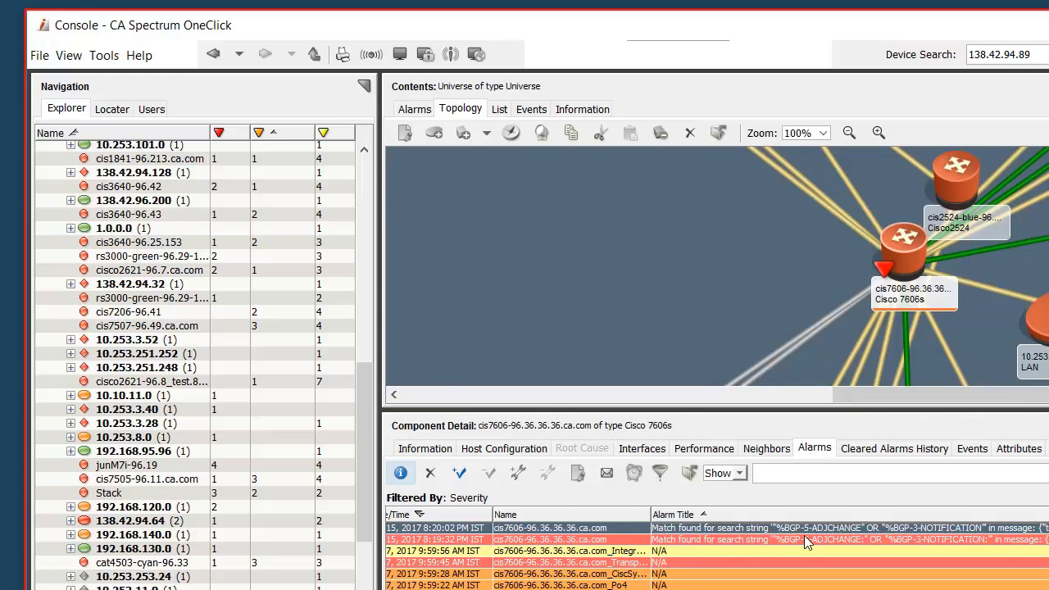
mouse_move(756, 539)
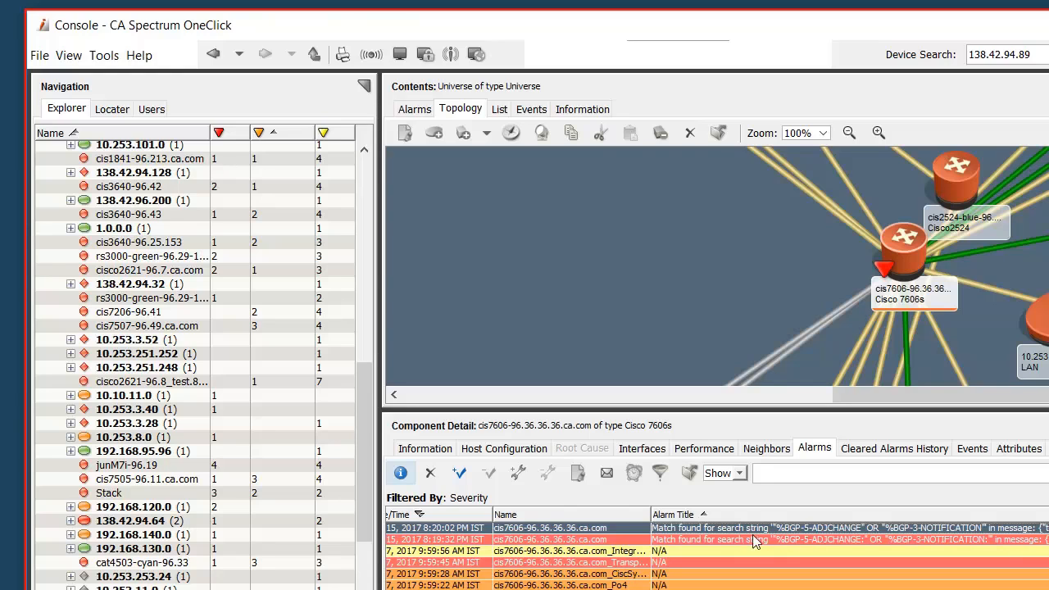
- Open the Alarm Detail window for the cis7606-96.36 critical BGP search-string match alarm
double_click(754, 541)
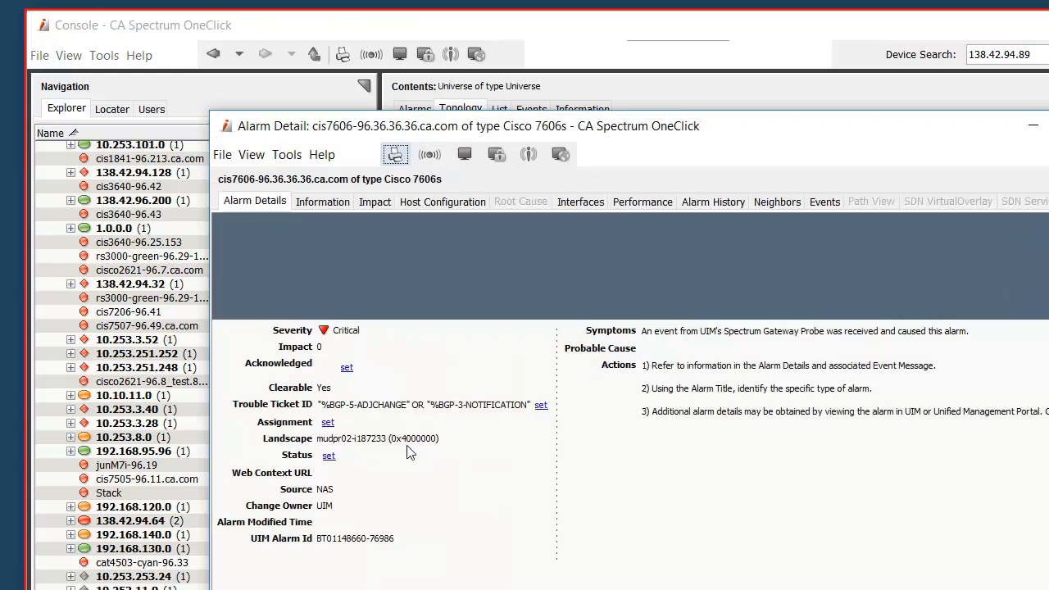